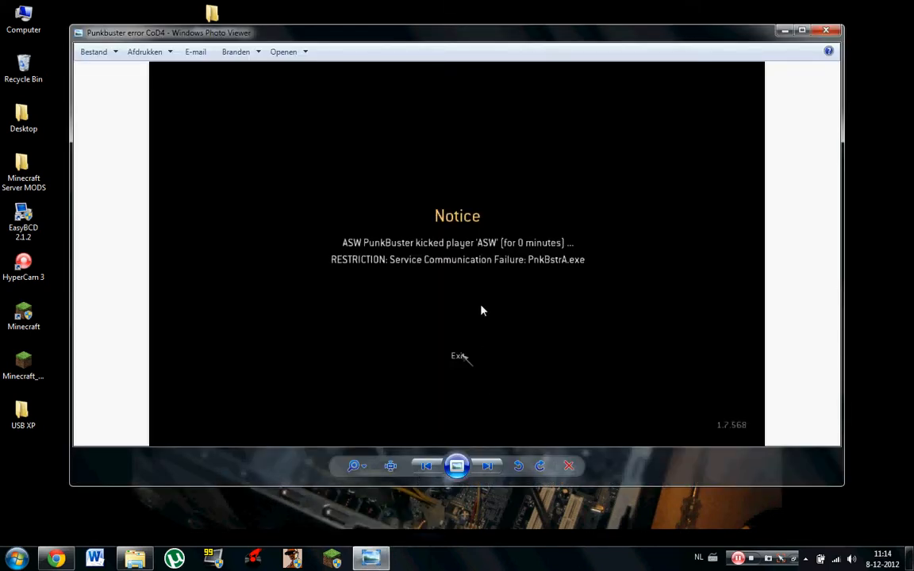
mouse_move(356, 241)
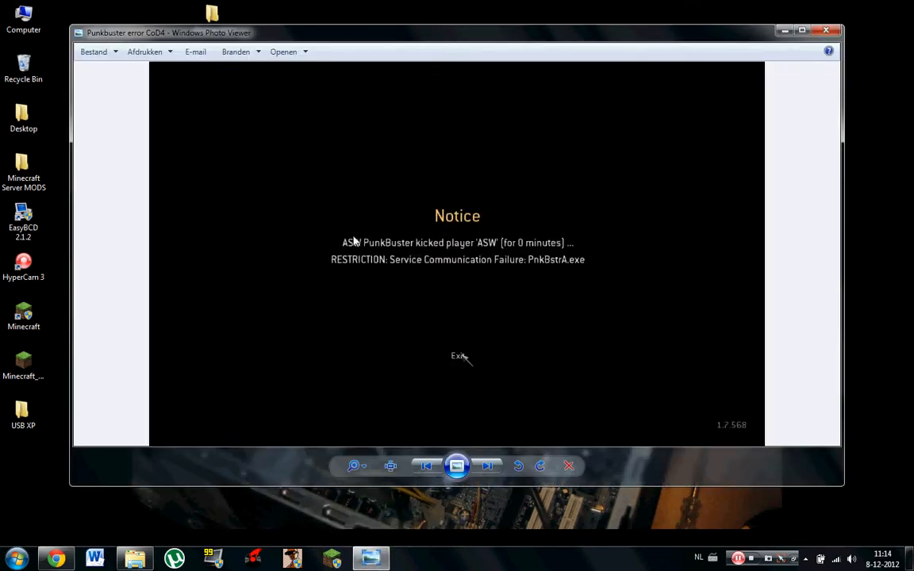
mouse_move(432, 251)
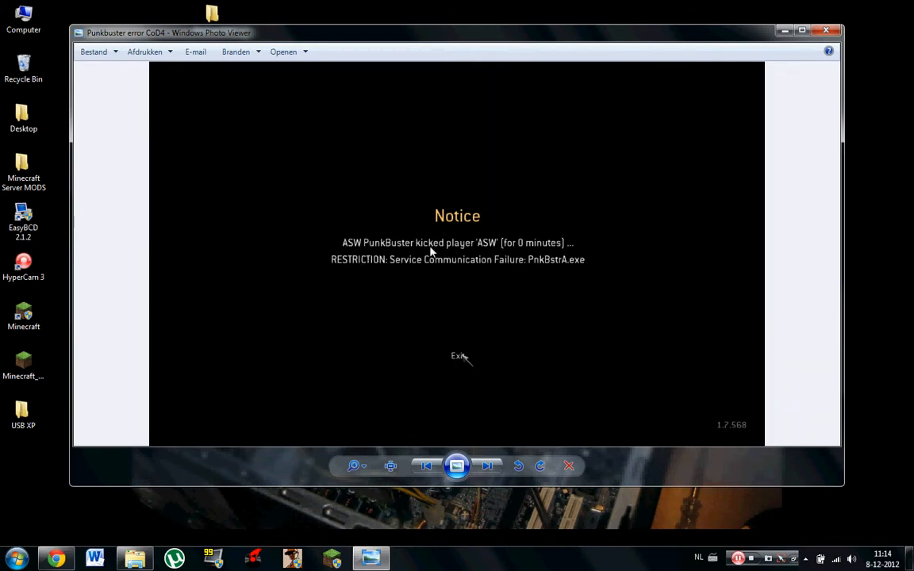
mouse_move(473, 275)
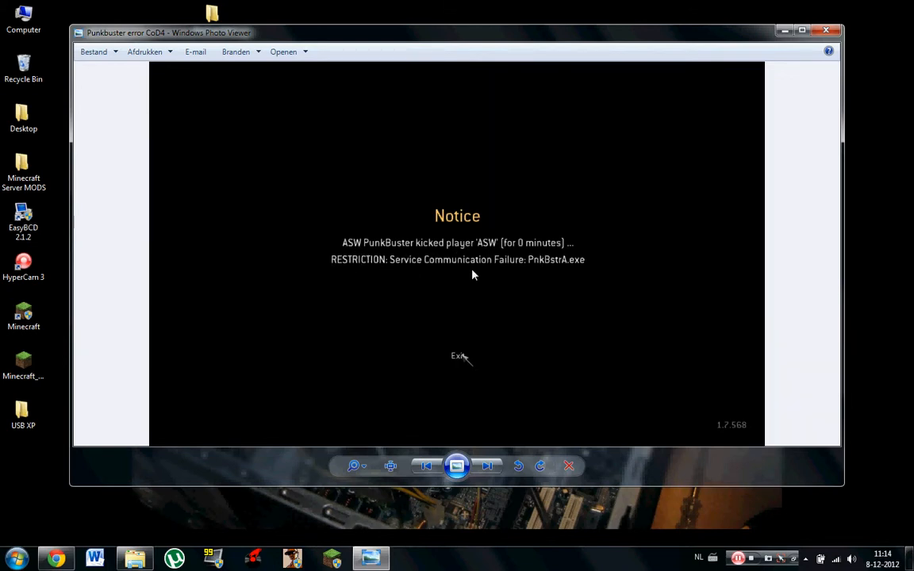
mouse_move(765, 193)
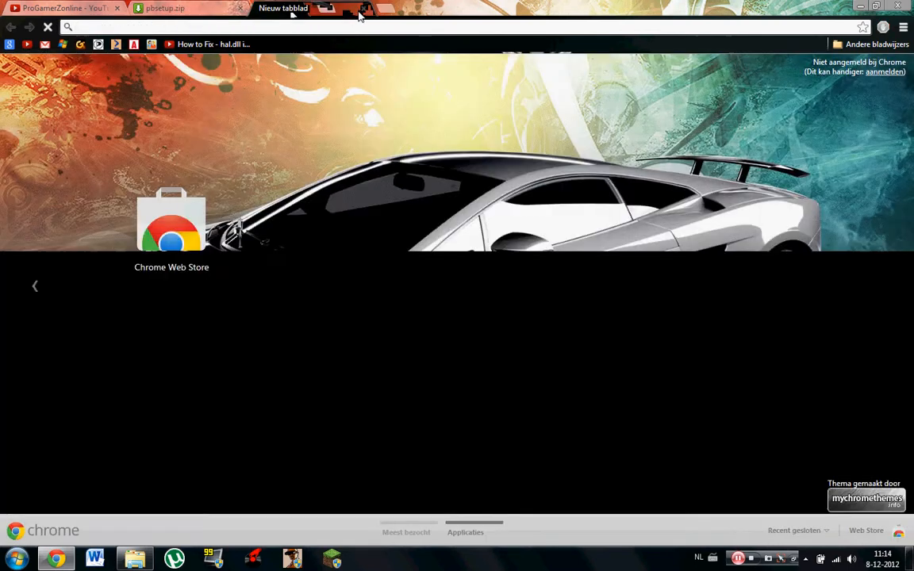
Go to the MediaFire page offering pbsetup.zip for download.
click(175, 9)
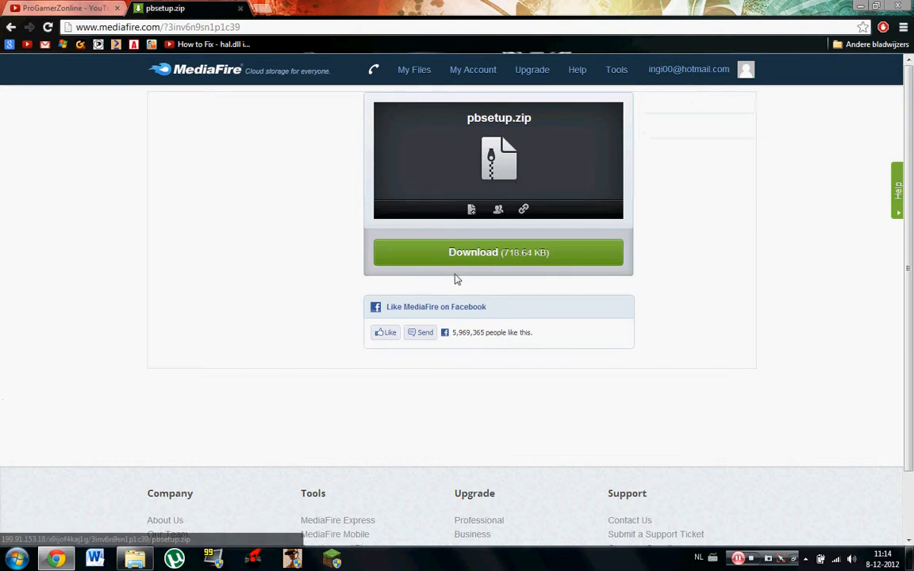
mouse_move(606, 101)
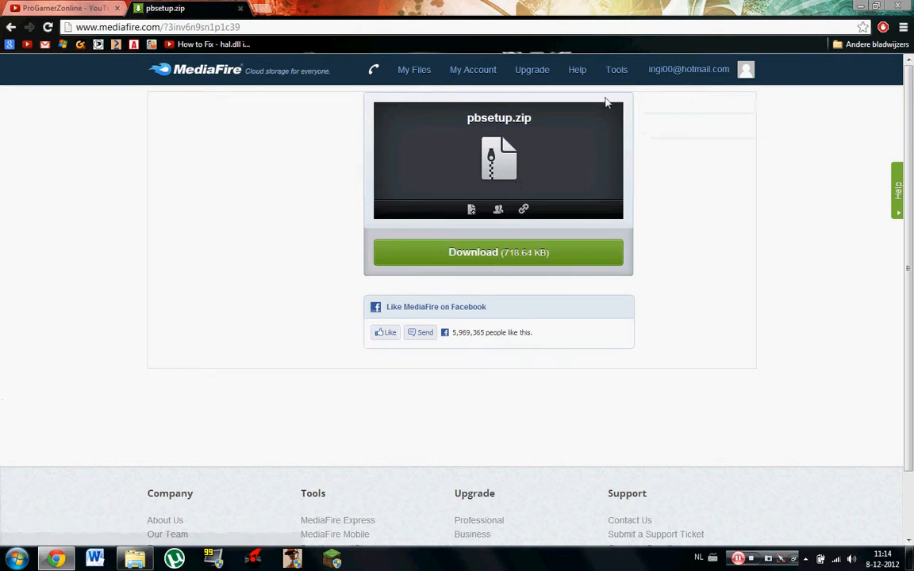
mouse_move(619, 282)
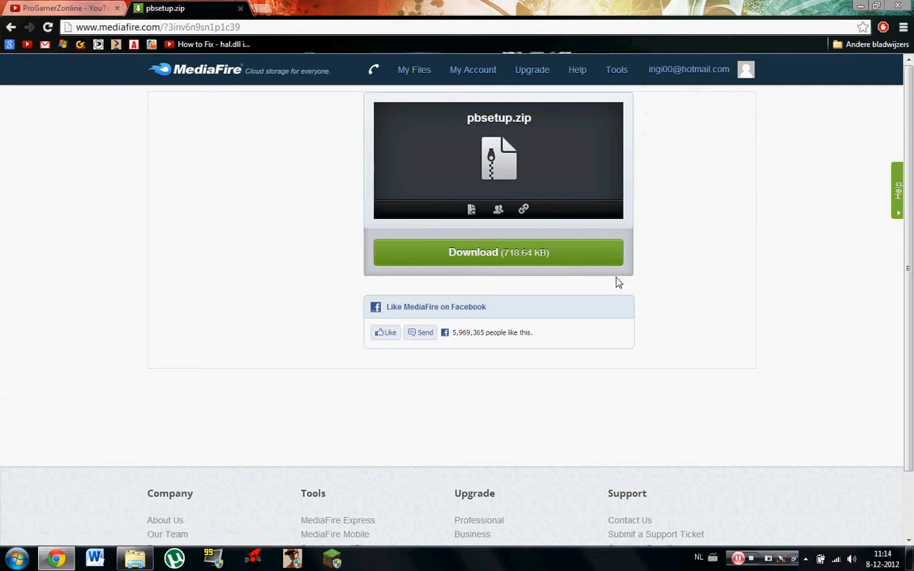
mouse_move(711, 289)
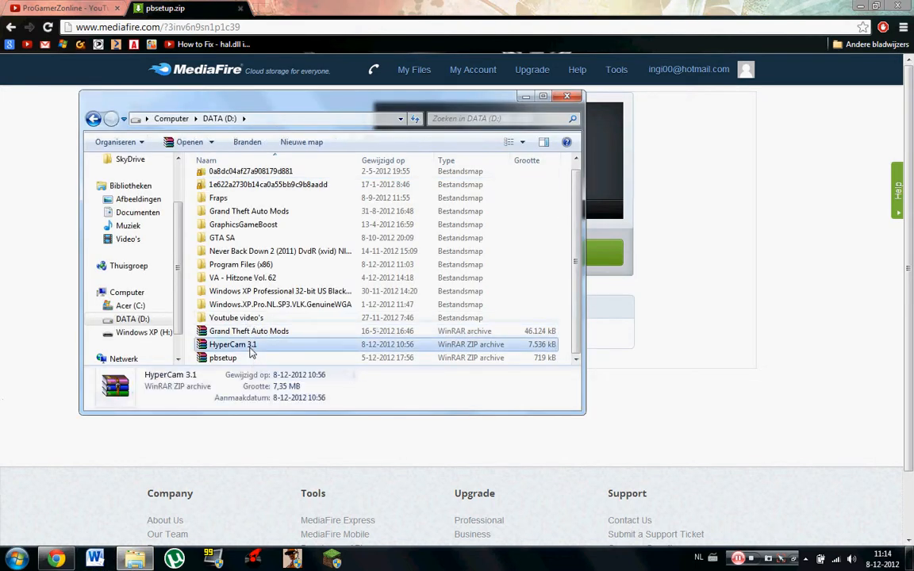
Open the downloaded pbsetup.zip in WinRAR and the Call of Duty 4 pb folder in Explorer.
click(222, 358)
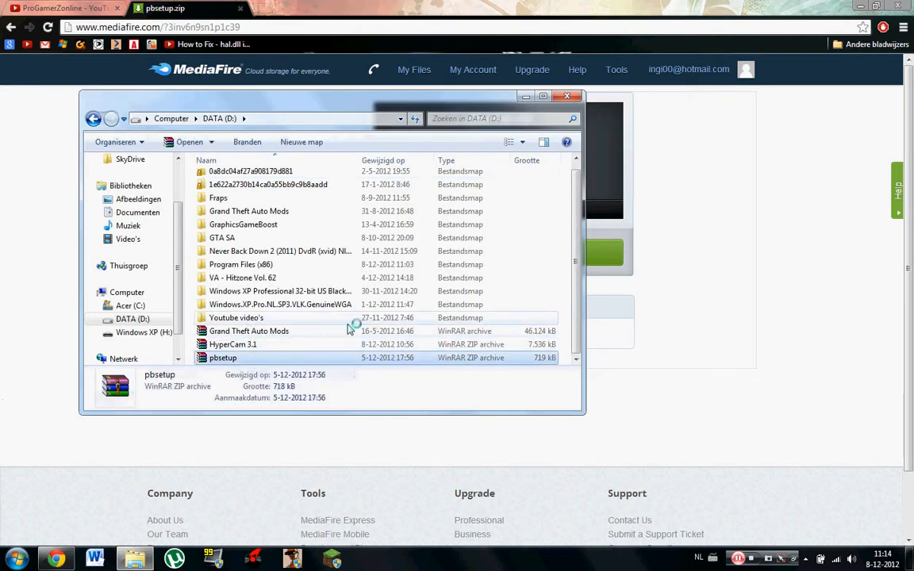
double_click(222, 359)
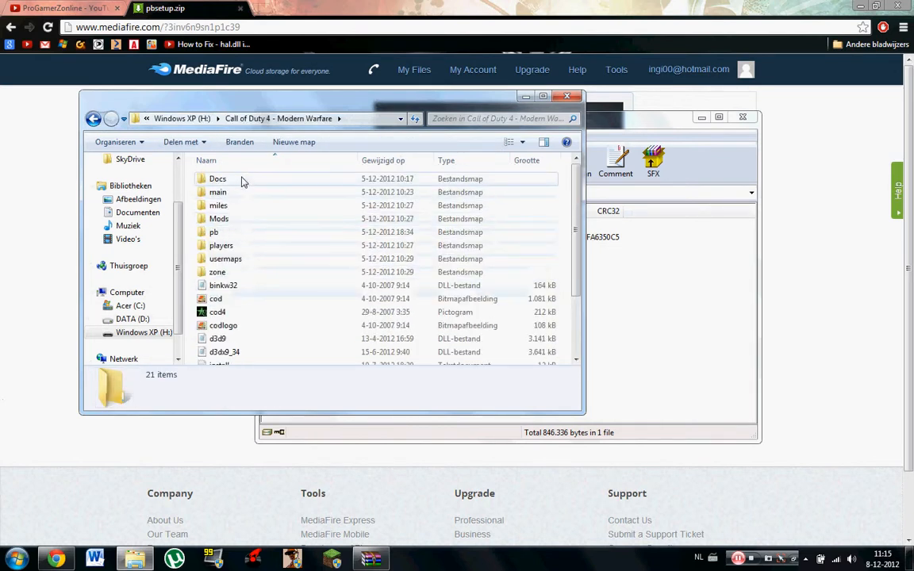
click(213, 231)
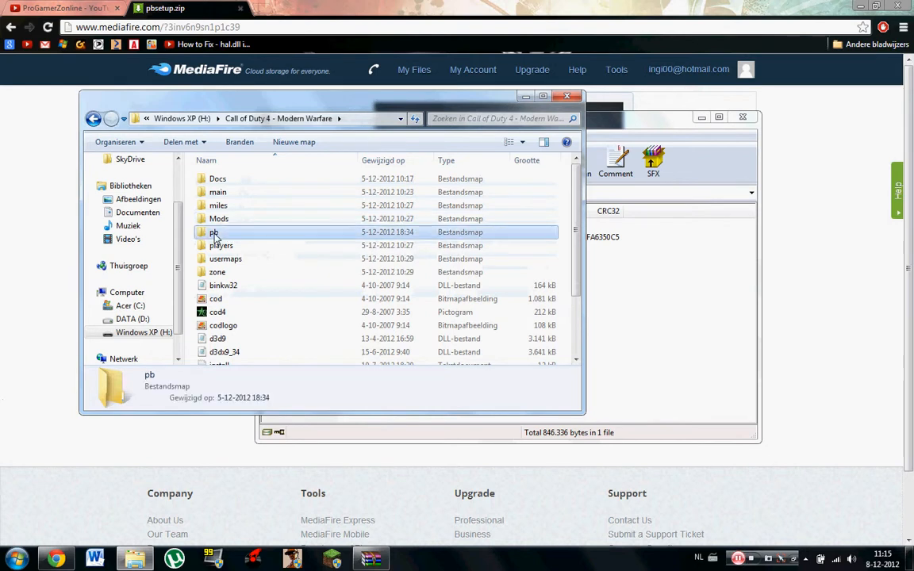
double_click(213, 231)
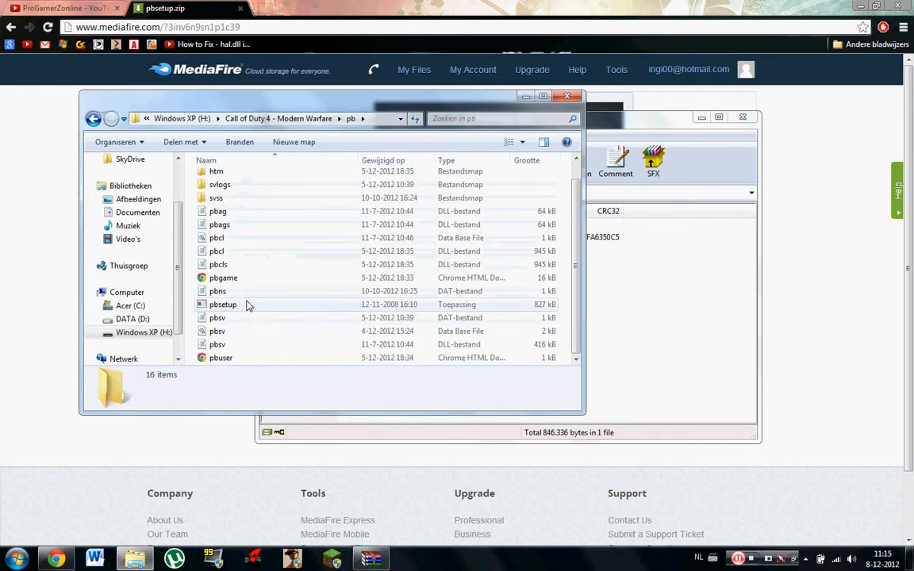
mouse_move(247, 305)
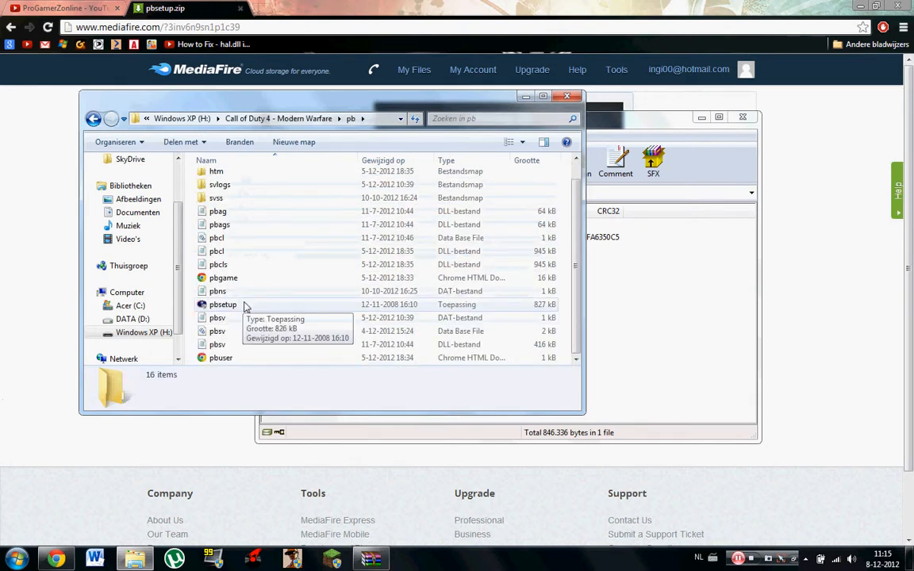
Place pbsetup.exe from the archive into the game's pb folder and select it there.
click(223, 304)
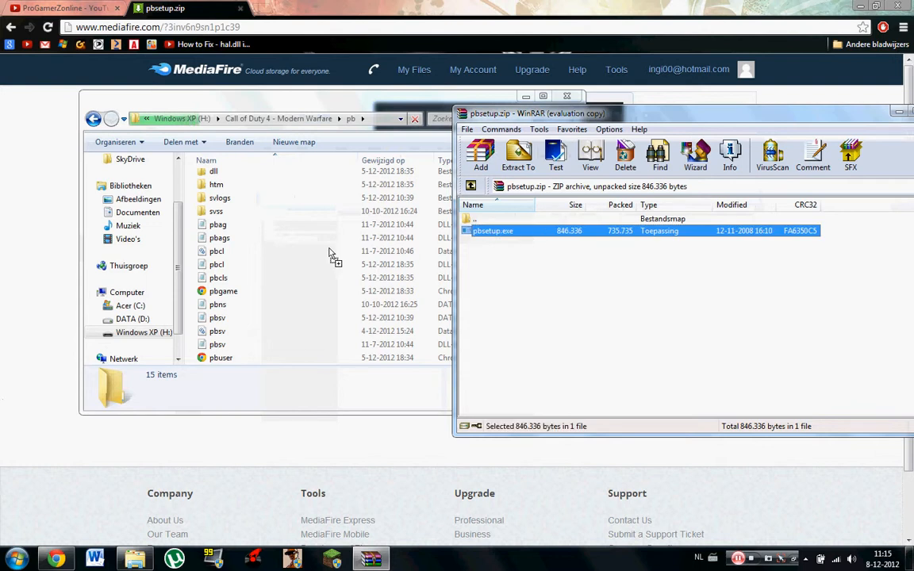
click(517, 154)
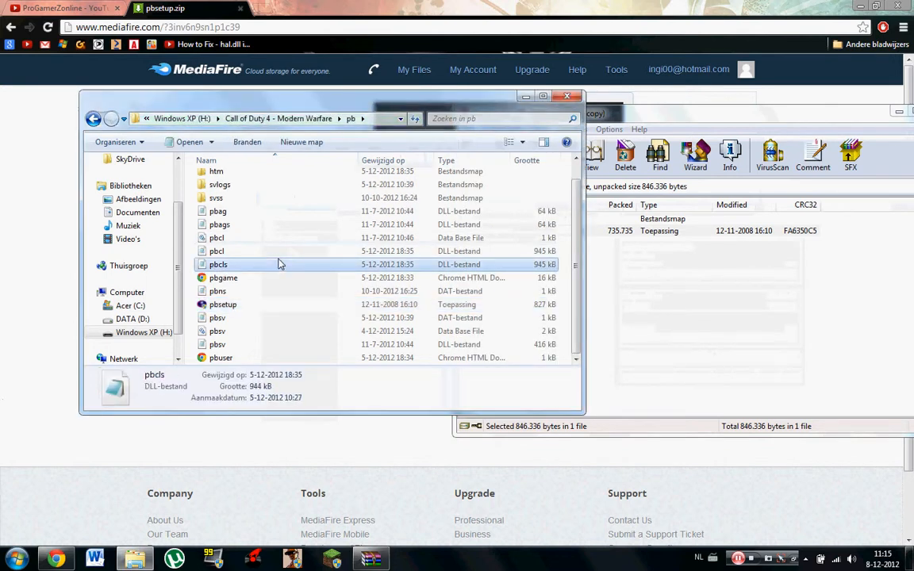
click(222, 304)
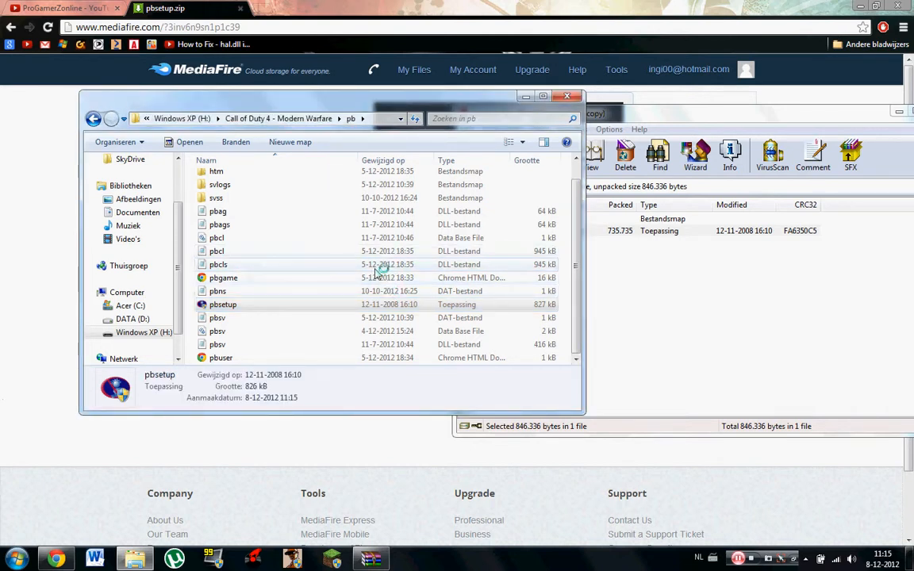
Launch pbsetup.exe from the pb folder and remove the existing Call of Duty 4 entry, leaving the list empty.
double_click(222, 305)
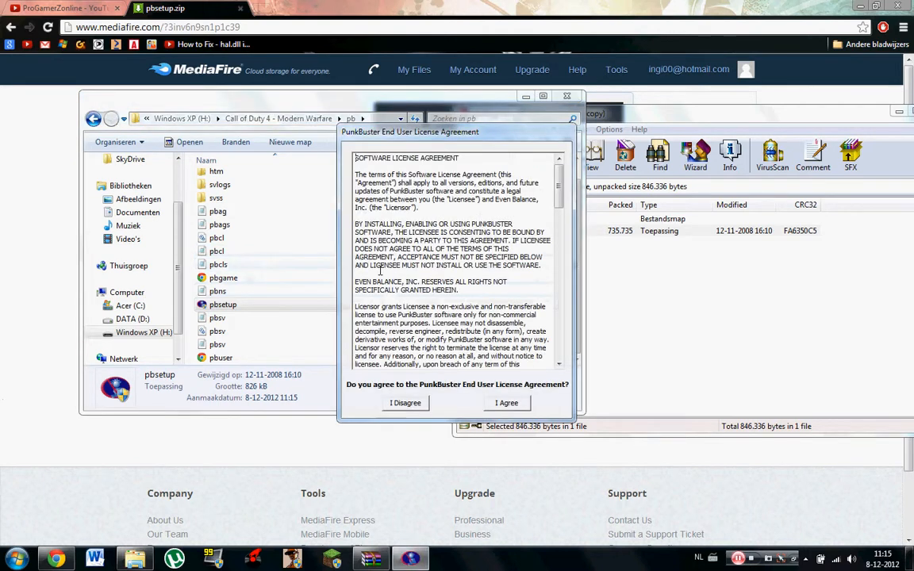
click(508, 403)
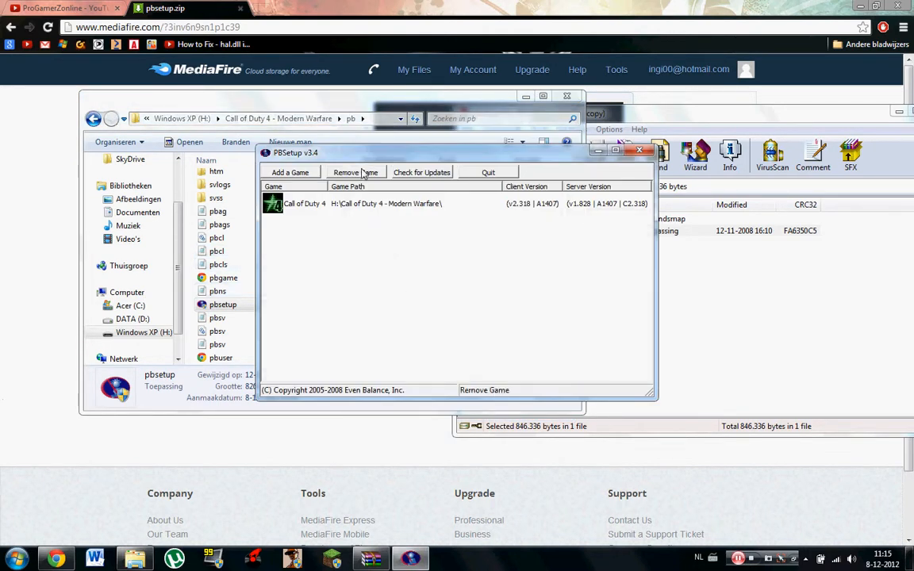
drag(296, 153, 389, 152)
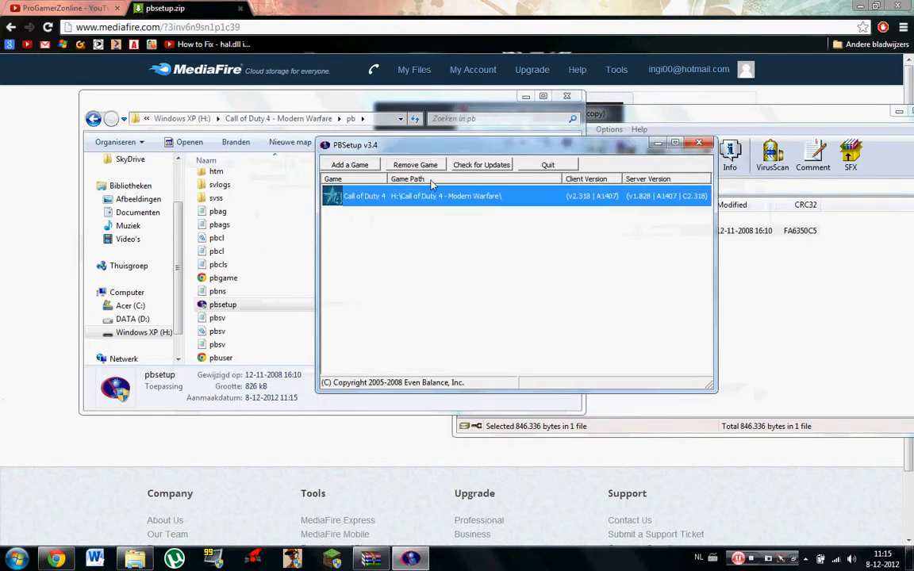
click(416, 164)
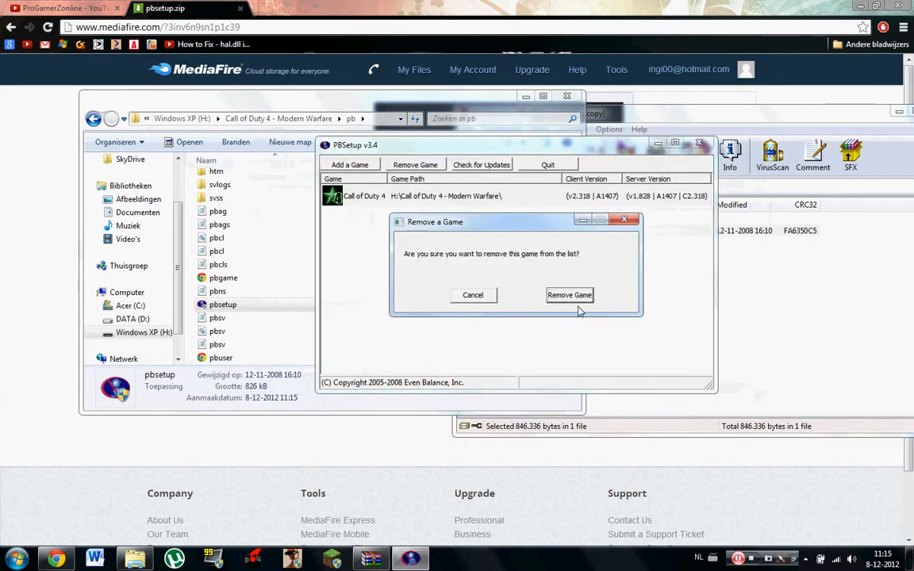
click(570, 295)
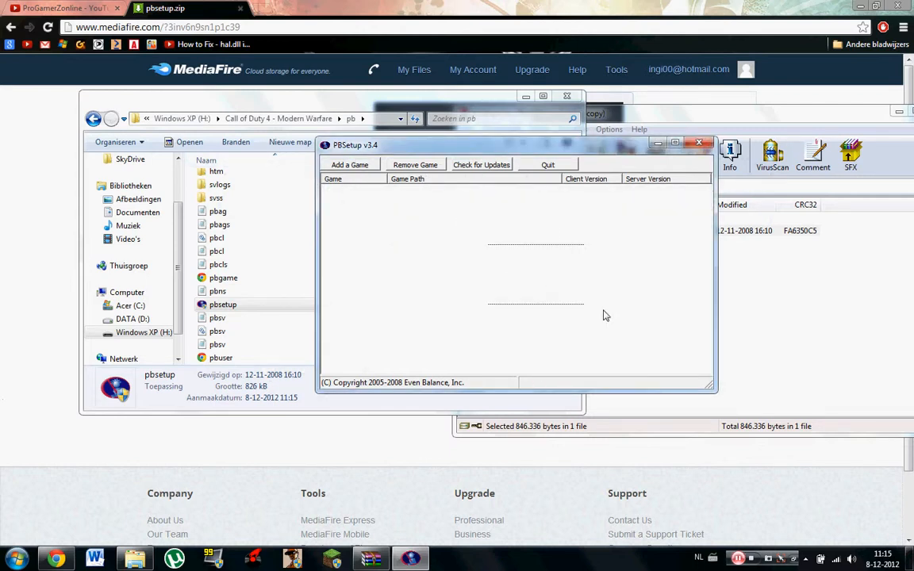
mouse_move(349, 164)
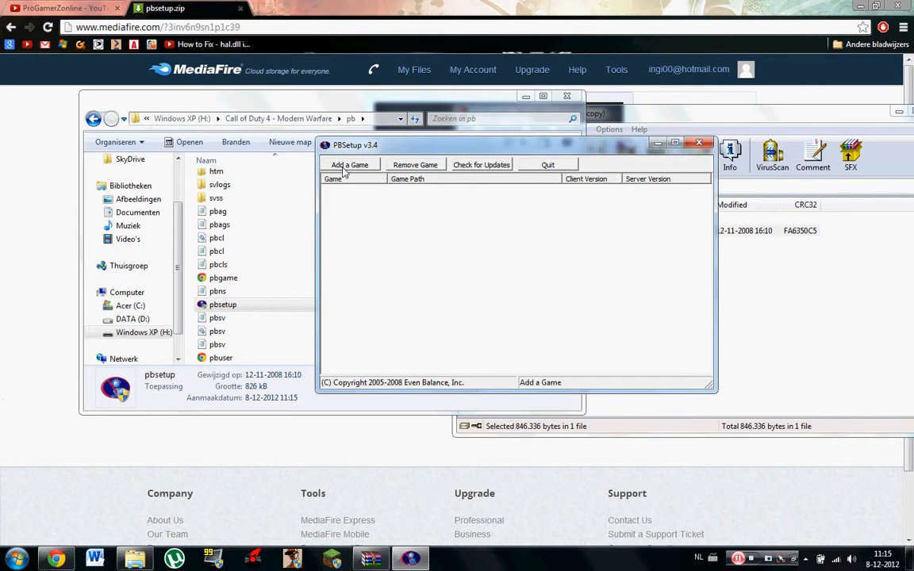
Add Call of Duty 4 to the game list, pointed at H:\Call of Duty 4 - Modern Warfare.
click(349, 163)
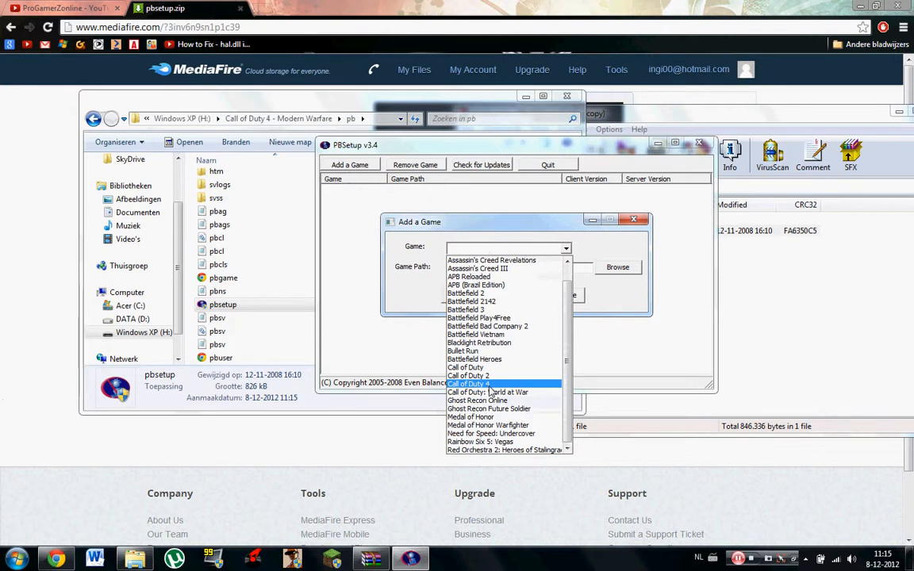
click(469, 382)
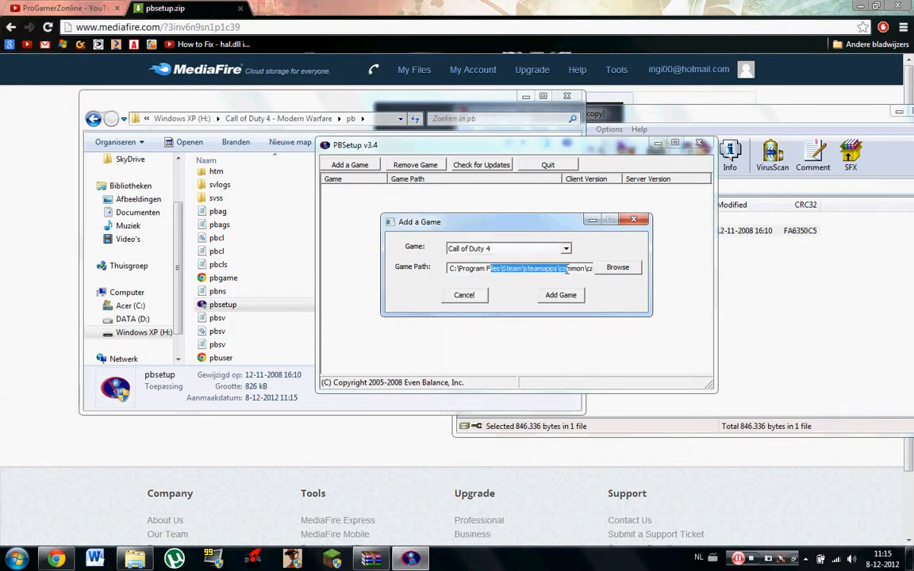
click(619, 266)
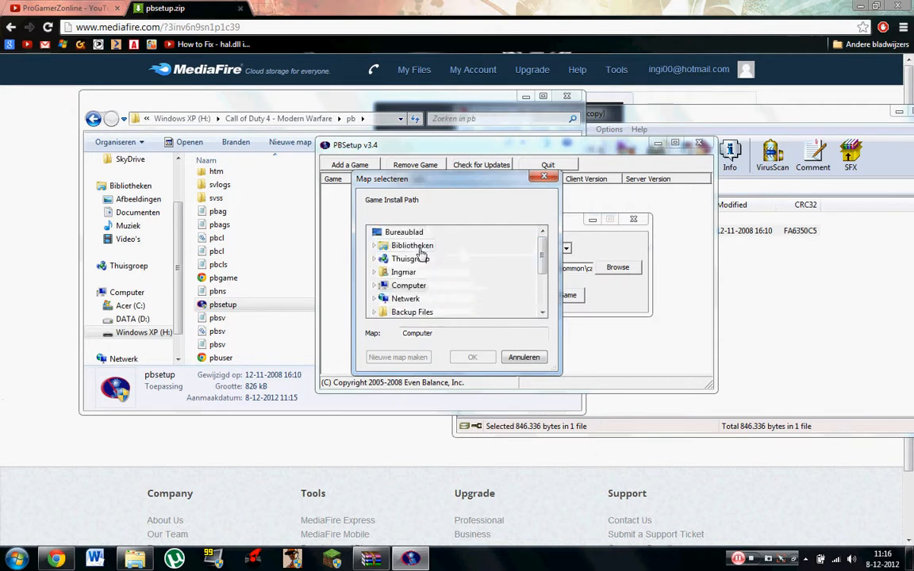
click(376, 285)
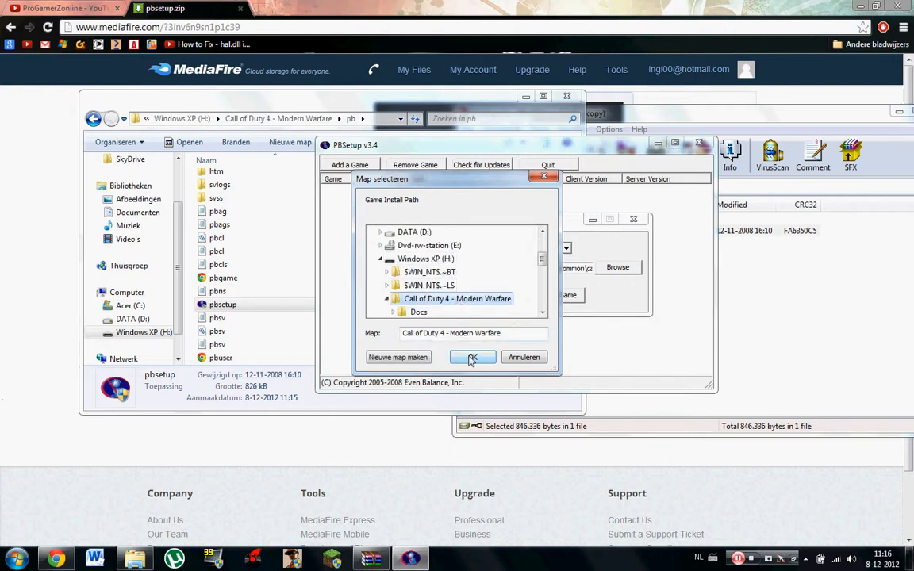
click(472, 357)
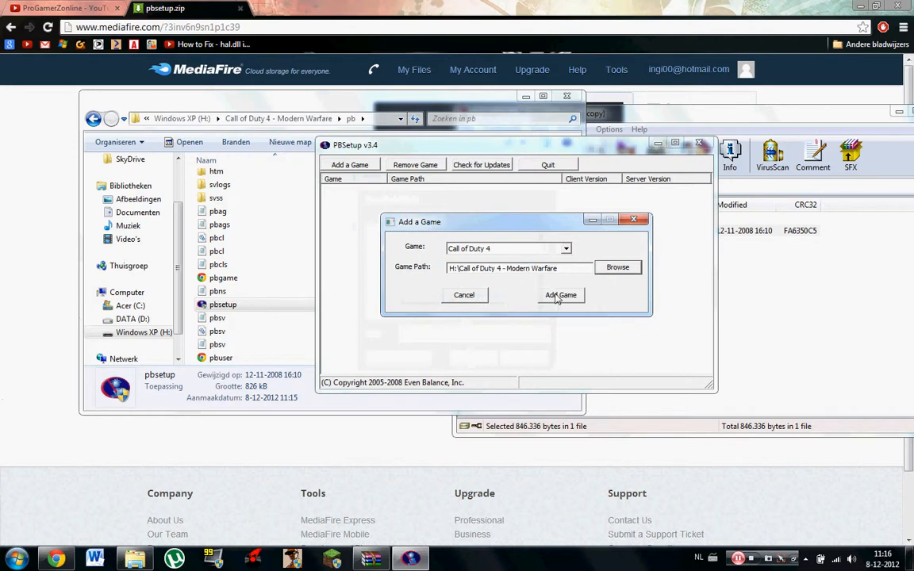
click(560, 295)
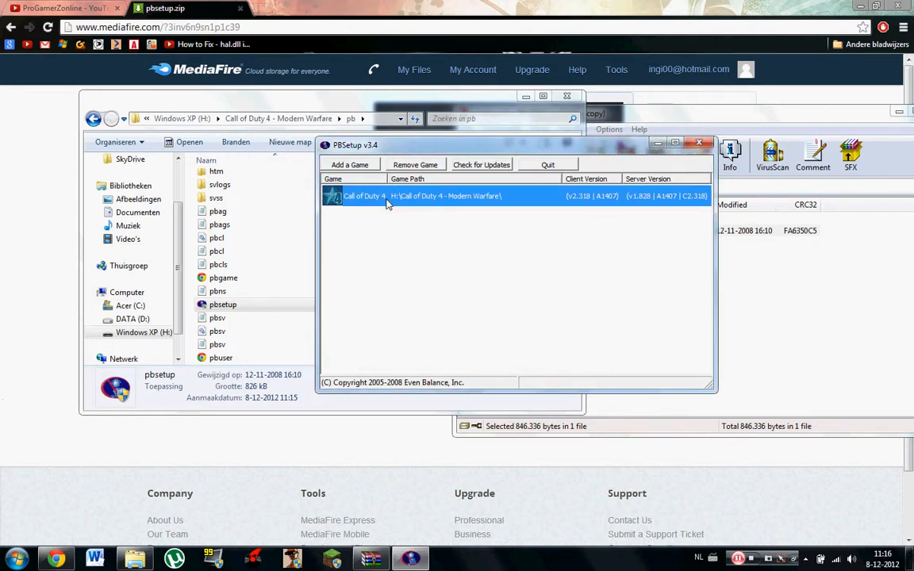
mouse_move(470, 183)
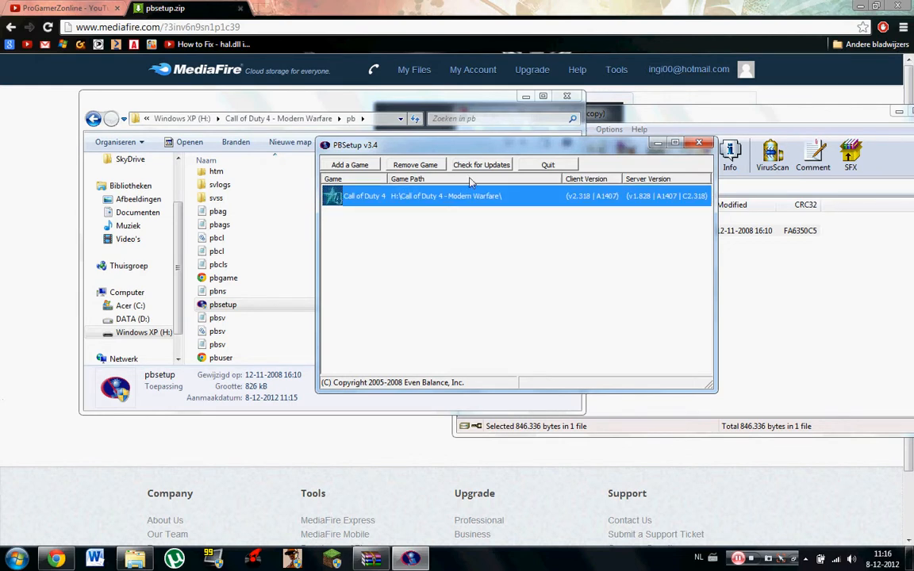
Run Check for Updates for Call of Duty 4 and acknowledge that no new PunkBuster updates are needed.
click(480, 163)
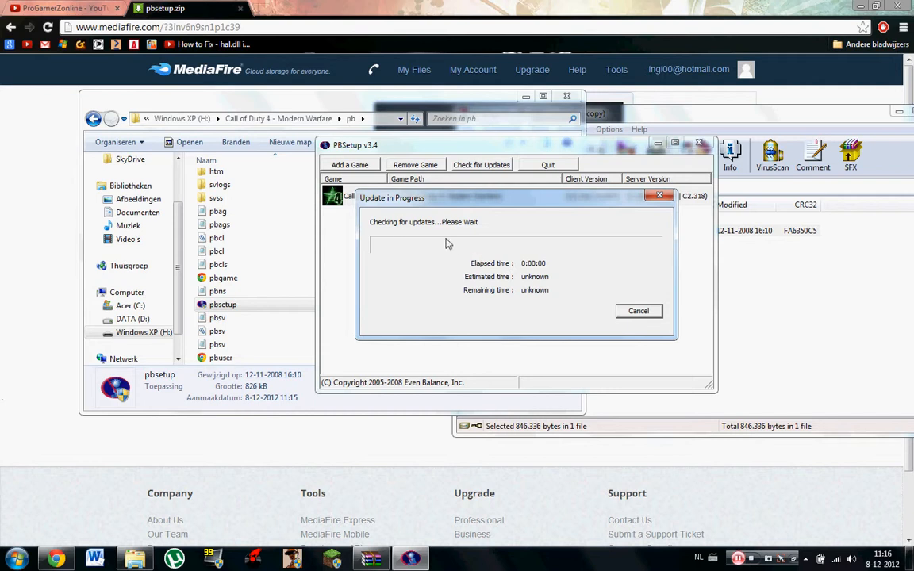
mouse_move(625, 235)
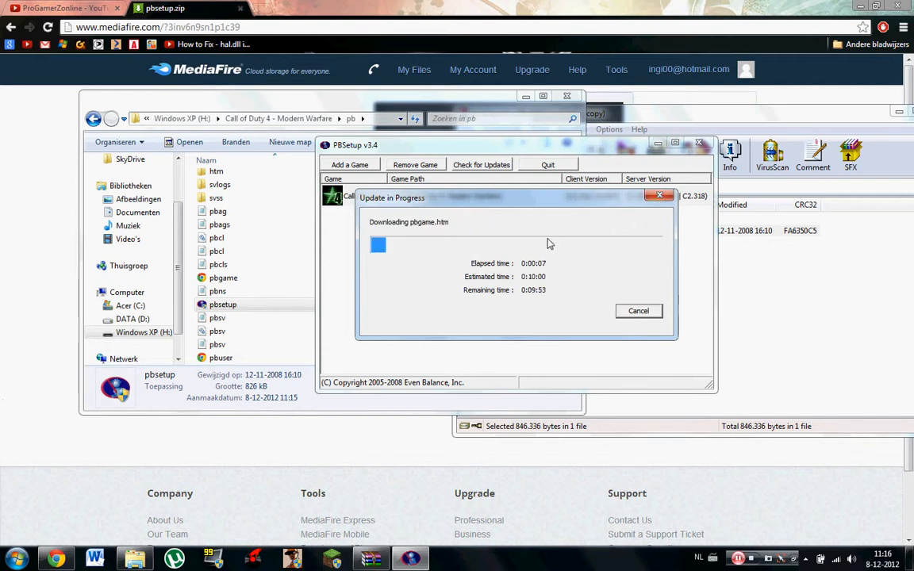
mouse_move(547, 235)
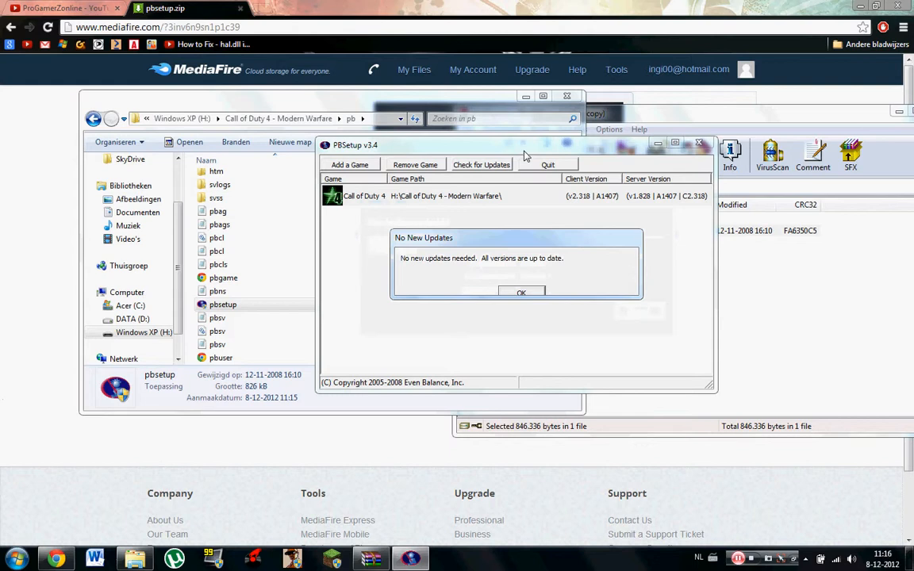
click(520, 291)
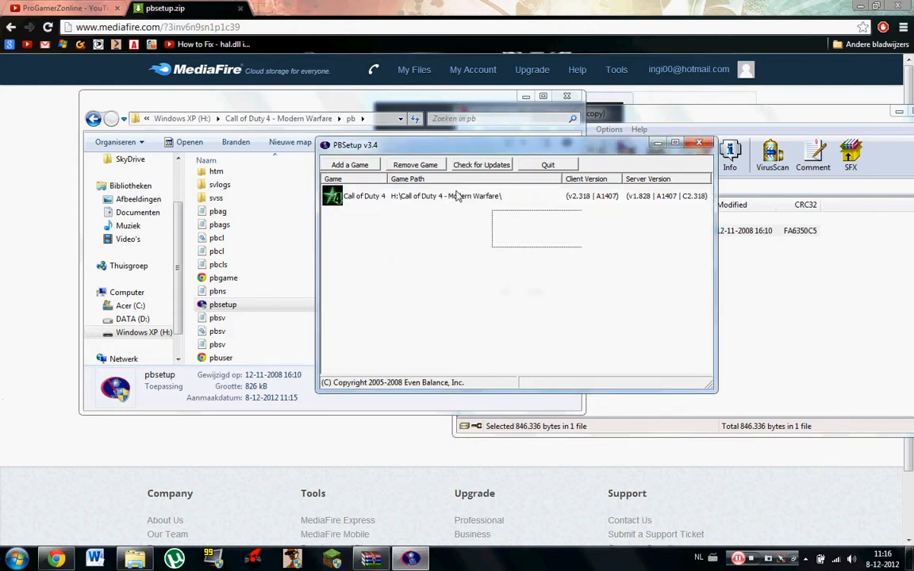
click(422, 197)
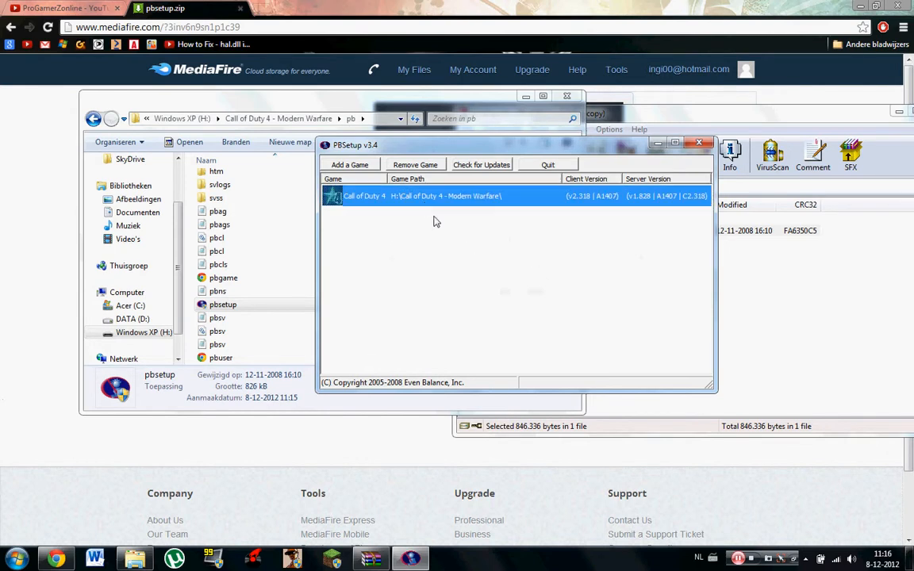